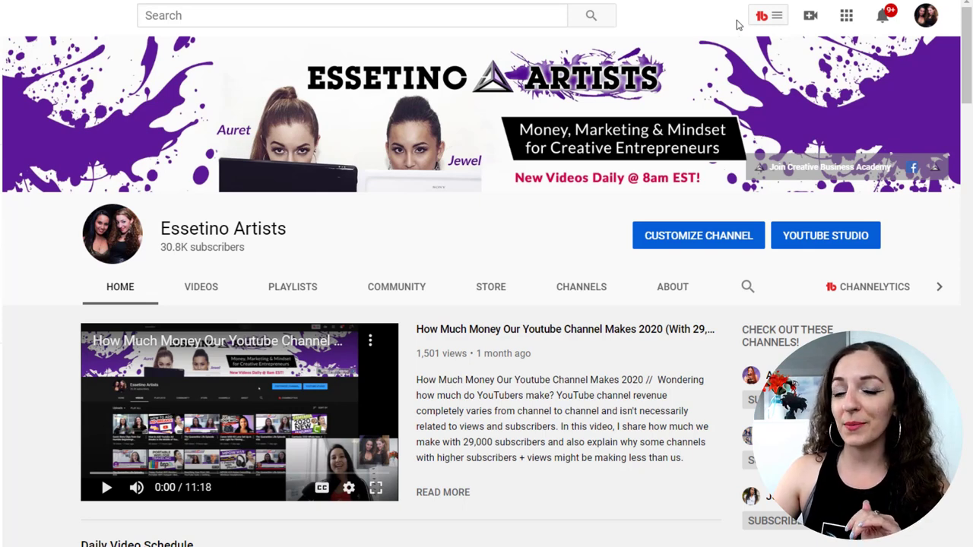
# Step: Launch Keyword Explorer from the TubeBuddy extension tools menu
pyautogui.click(761, 15)
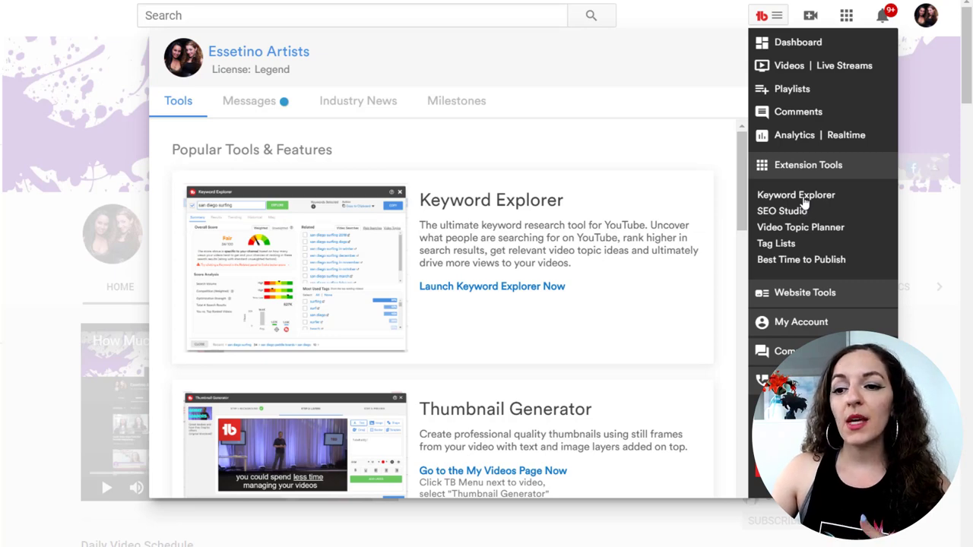
pyautogui.click(796, 194)
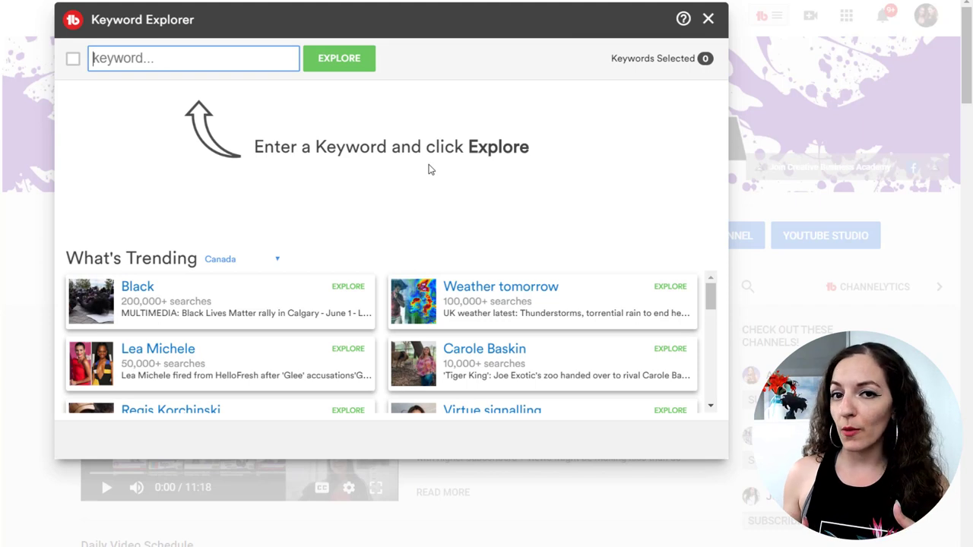
# Step: Explore the keyword 'how to improve your health', scoring Poor at 3/100
pyautogui.click(194, 58)
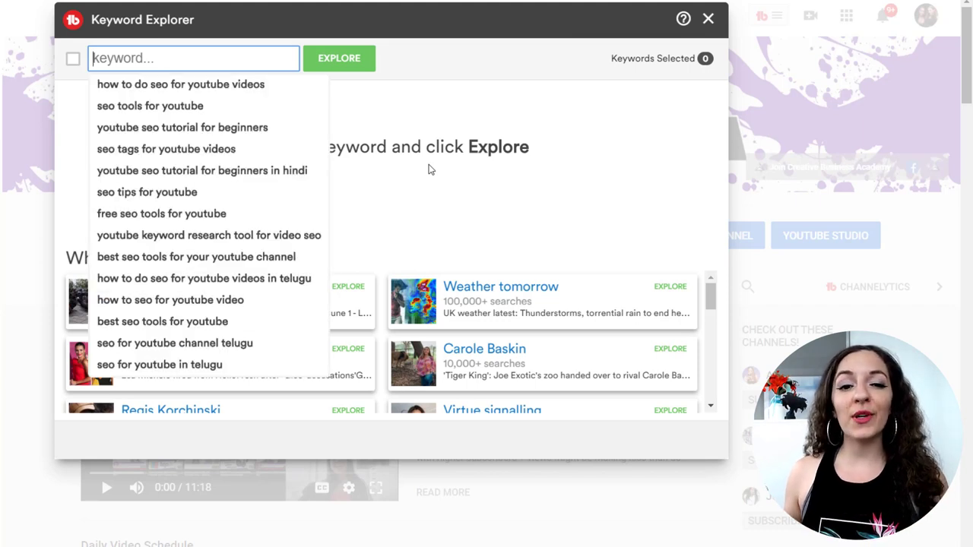
pyautogui.write('howo')
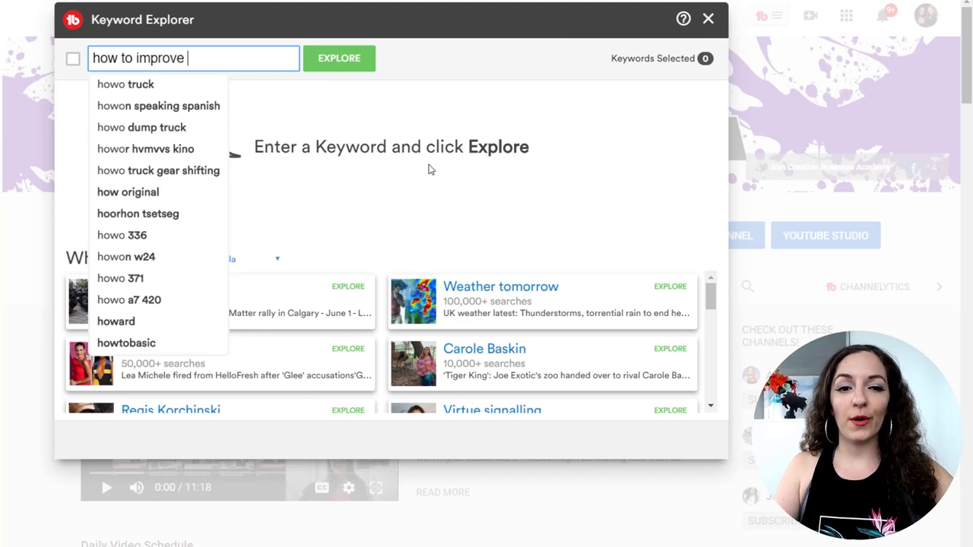
pyautogui.write('your health')
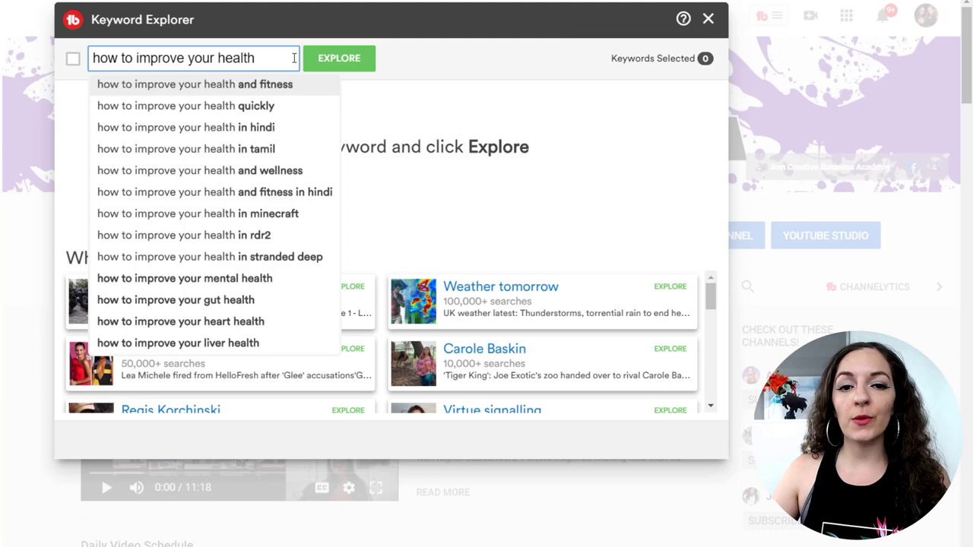
pyautogui.moveTo(339, 57)
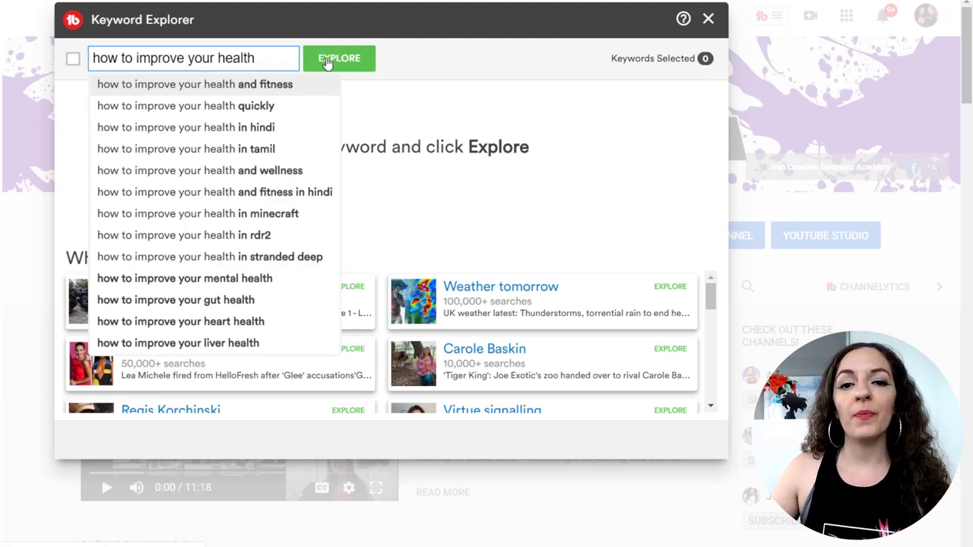
pyautogui.click(338, 58)
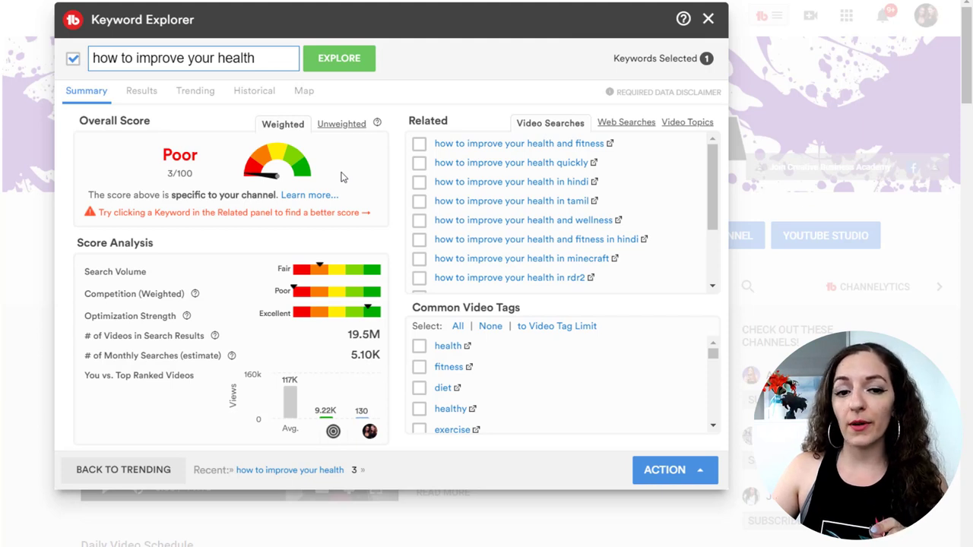
pyautogui.moveTo(293, 158)
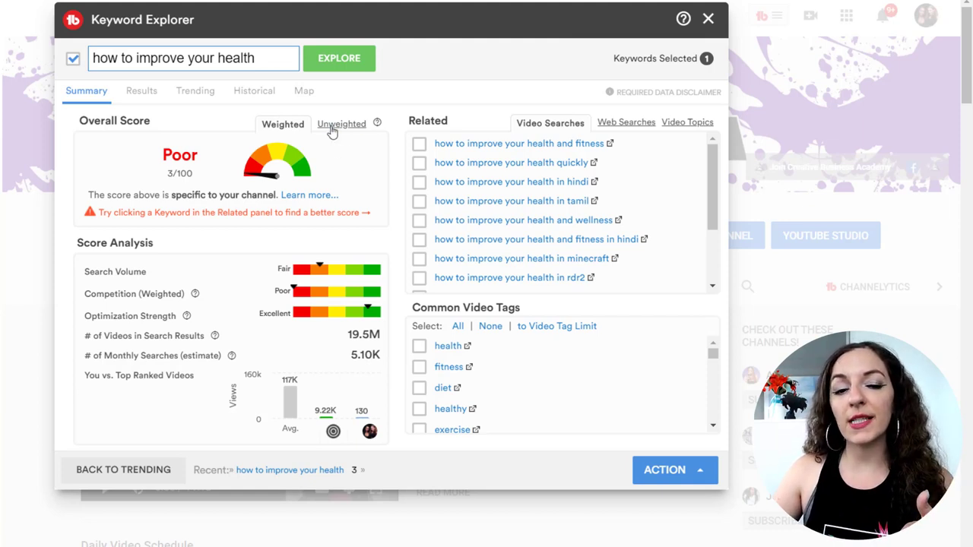
# Step: Compare unweighted and weighted scores, then browse the related Web Searches list
pyautogui.click(283, 124)
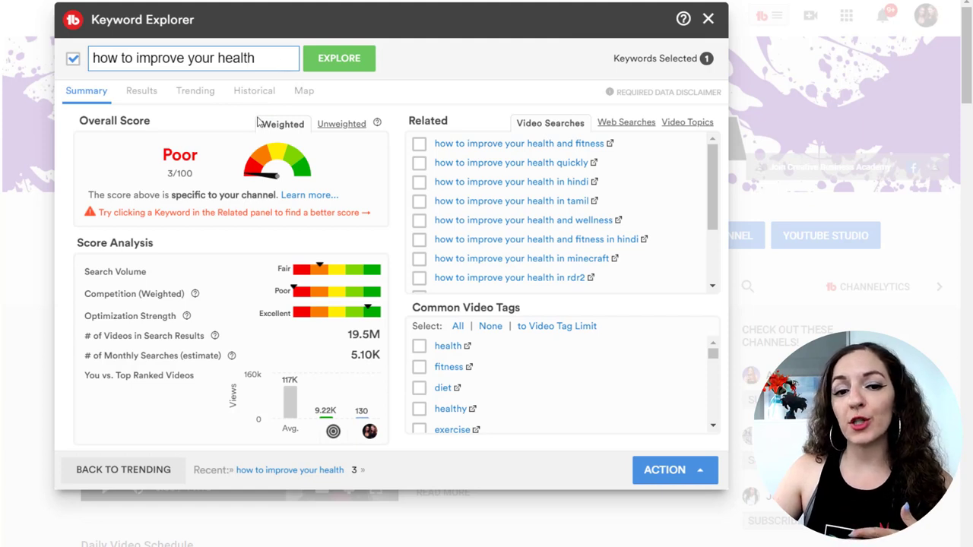
pyautogui.click(193, 57)
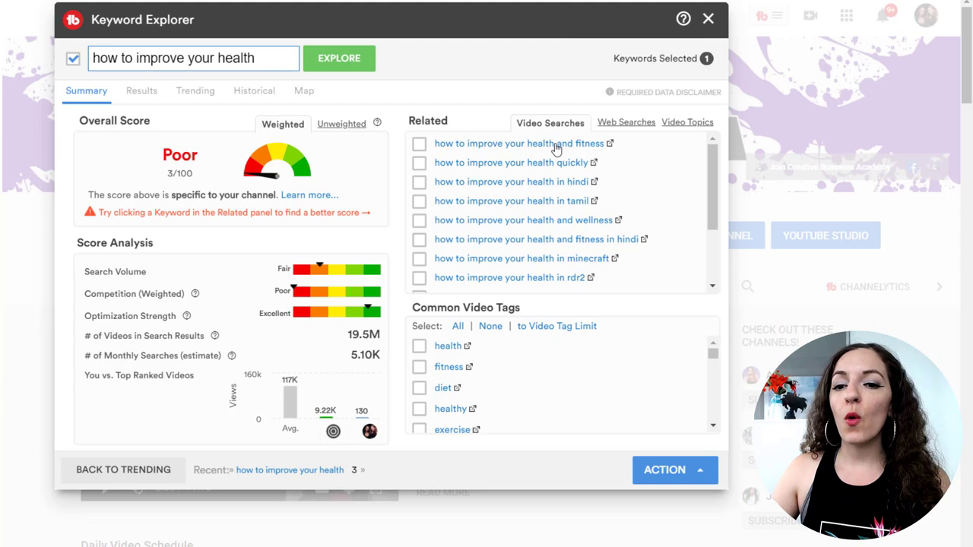
pyautogui.moveTo(510, 206)
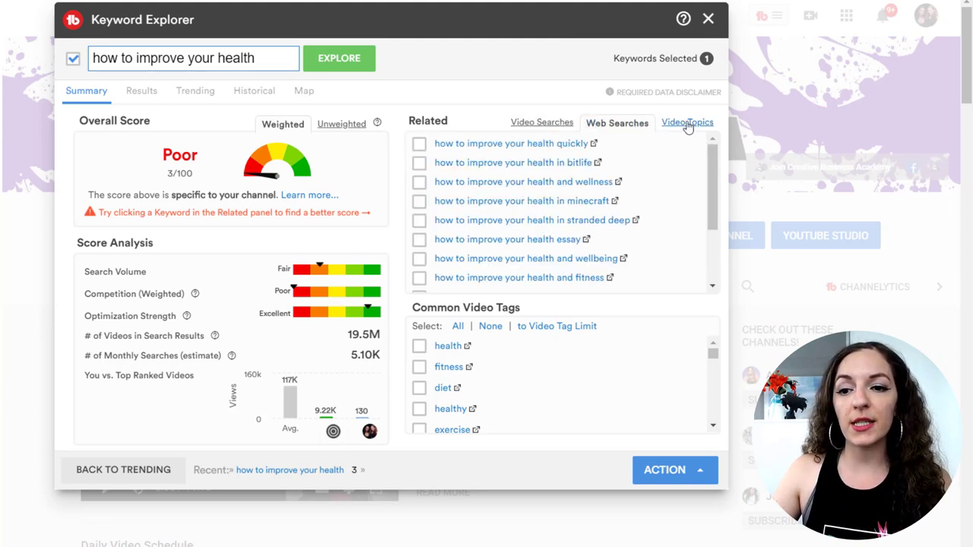
pyautogui.click(617, 123)
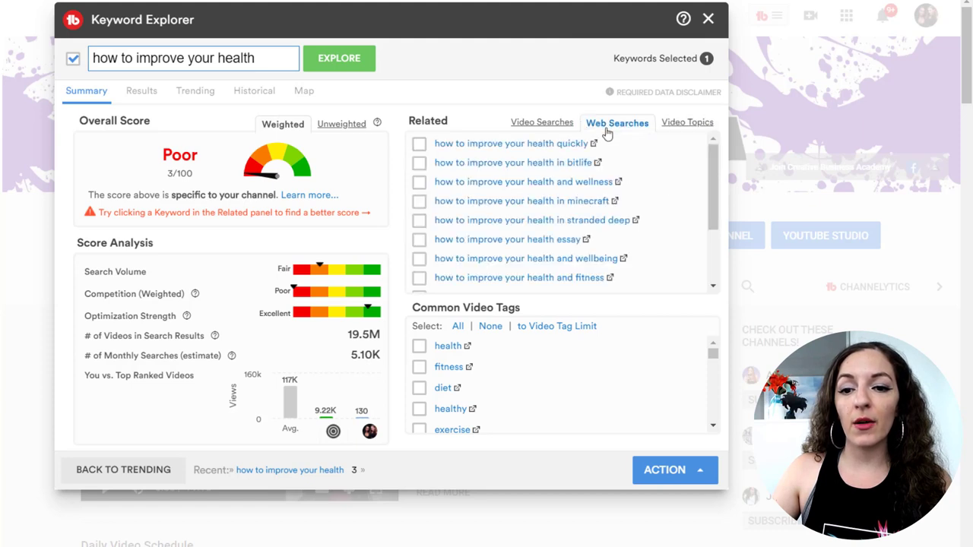
pyautogui.scroll(-3)
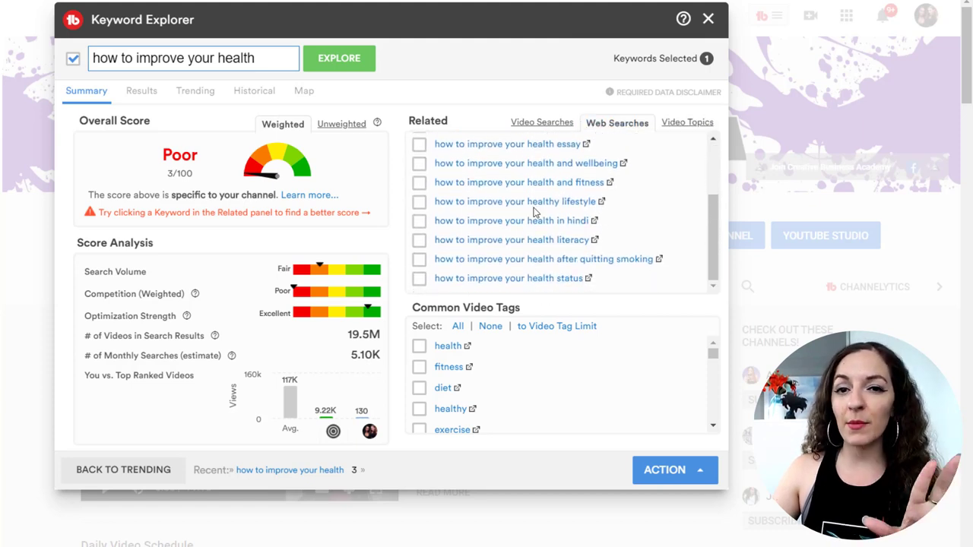
pyautogui.moveTo(489, 205)
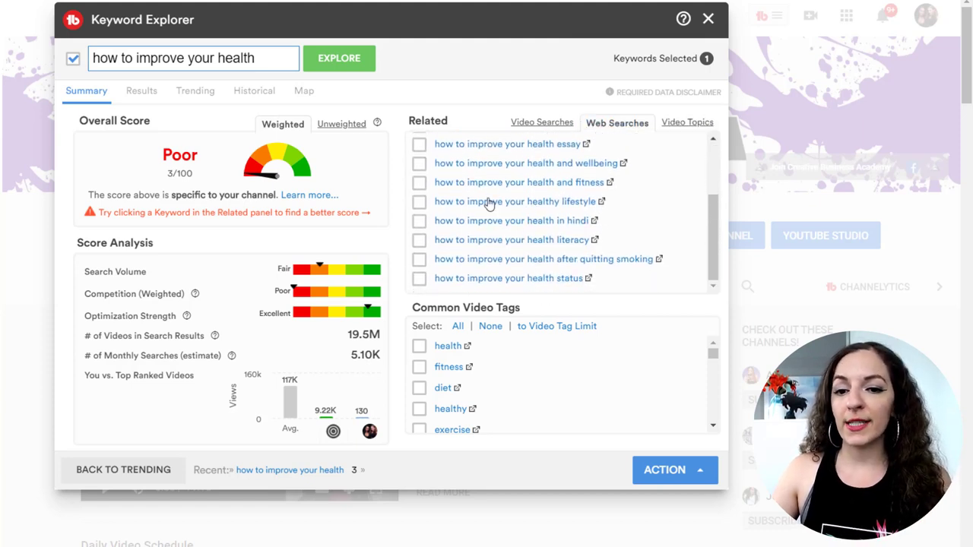
# Step: Analyze the related keyword 'how to improve your health and fitness'
pyautogui.click(518, 182)
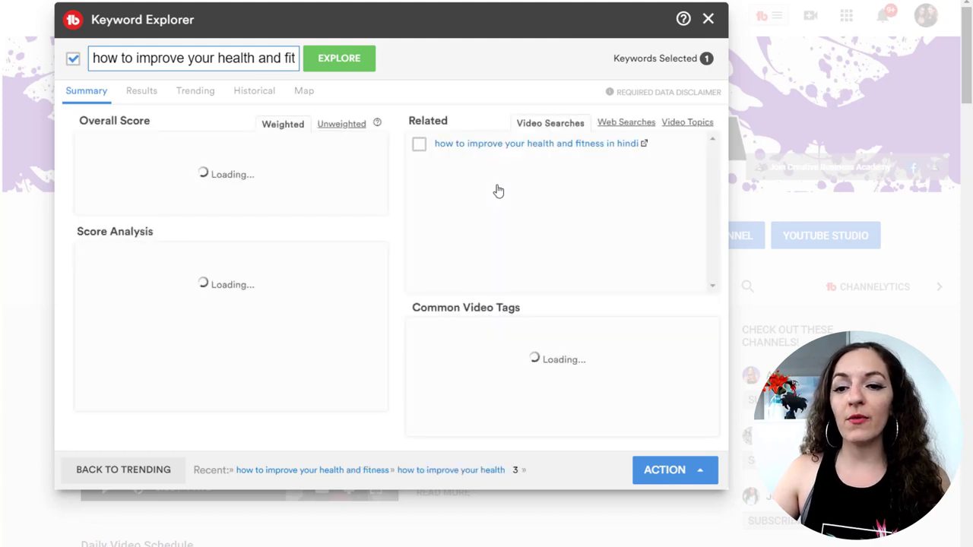
pyautogui.moveTo(625, 122)
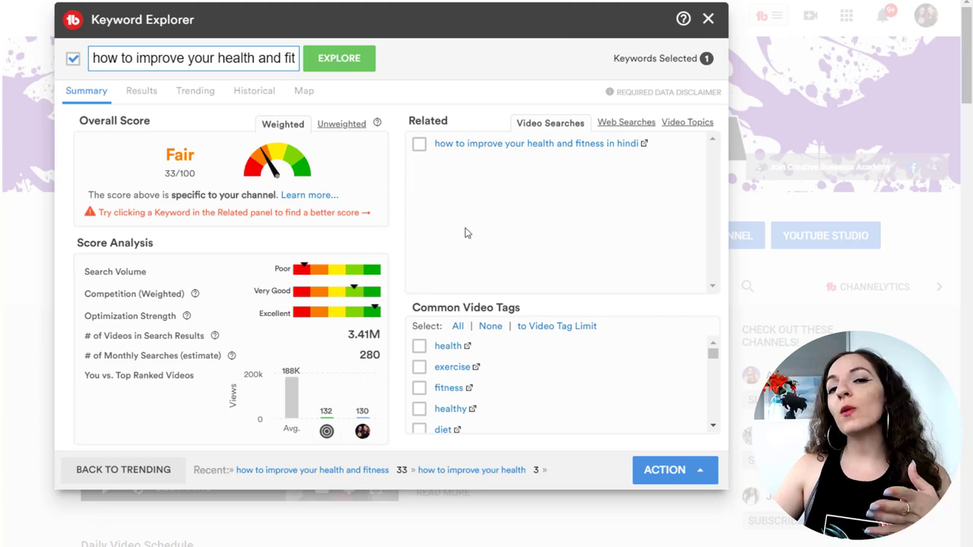
pyautogui.moveTo(468, 274)
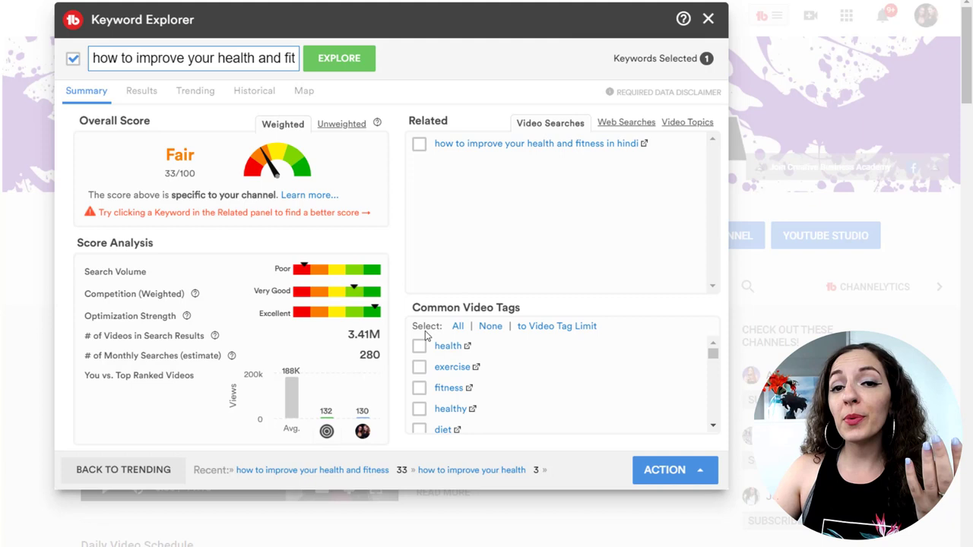
pyautogui.moveTo(424, 337)
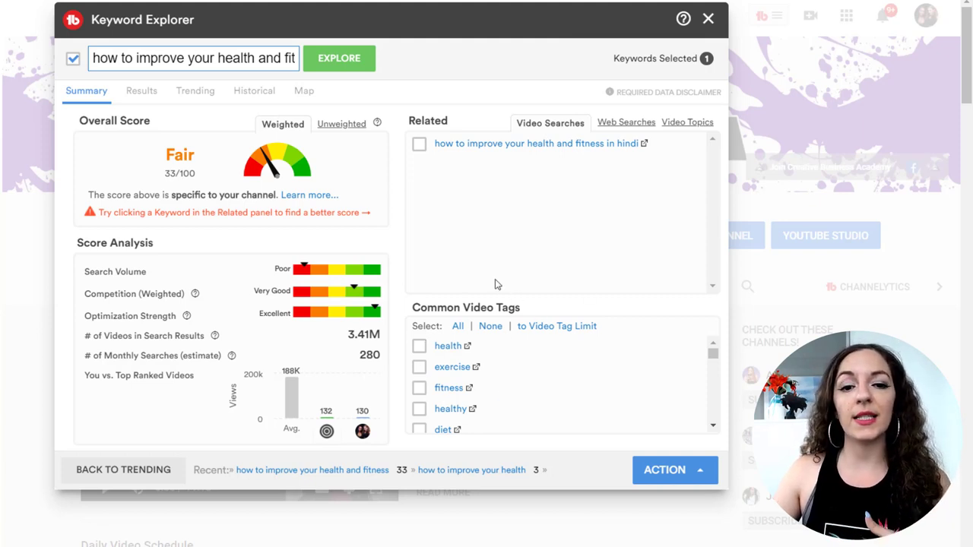
pyautogui.moveTo(493, 285)
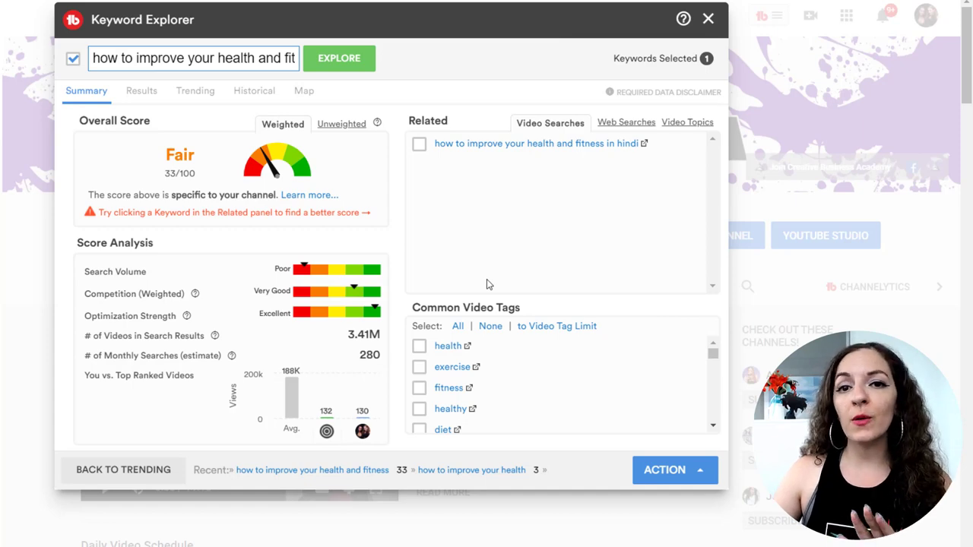
pyautogui.moveTo(722, 34)
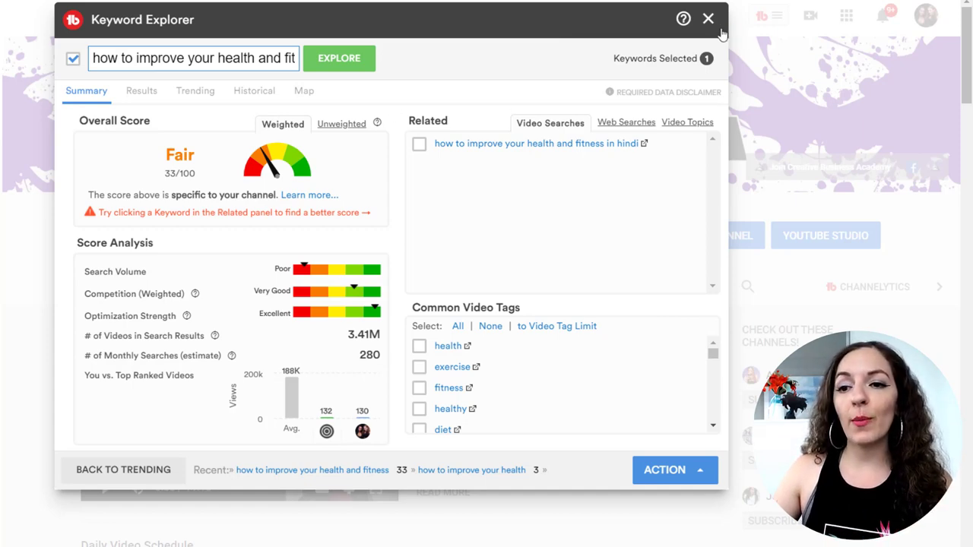
# Step: Close Keyword Explorer and launch SEO Studio from the TubeBuddy menu
pyautogui.click(708, 18)
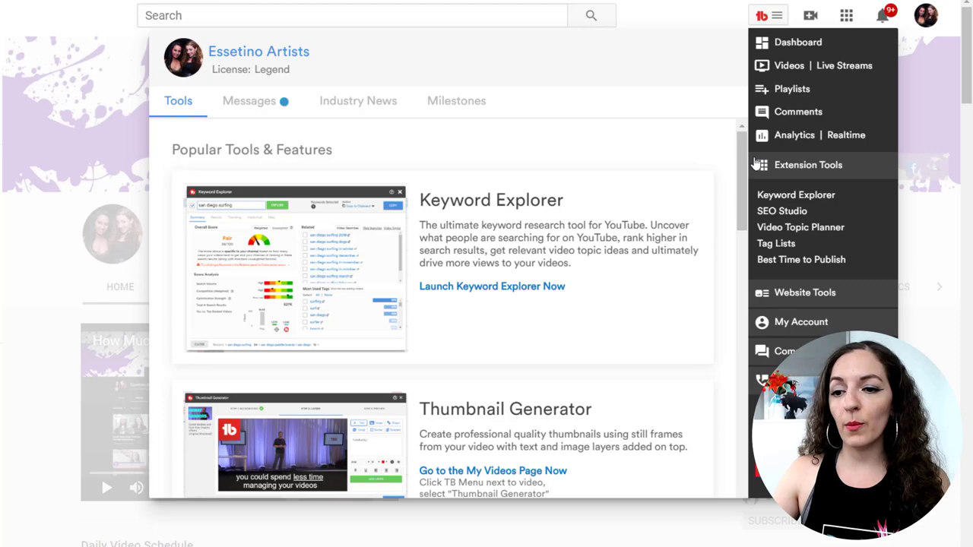
pyautogui.moveTo(773, 215)
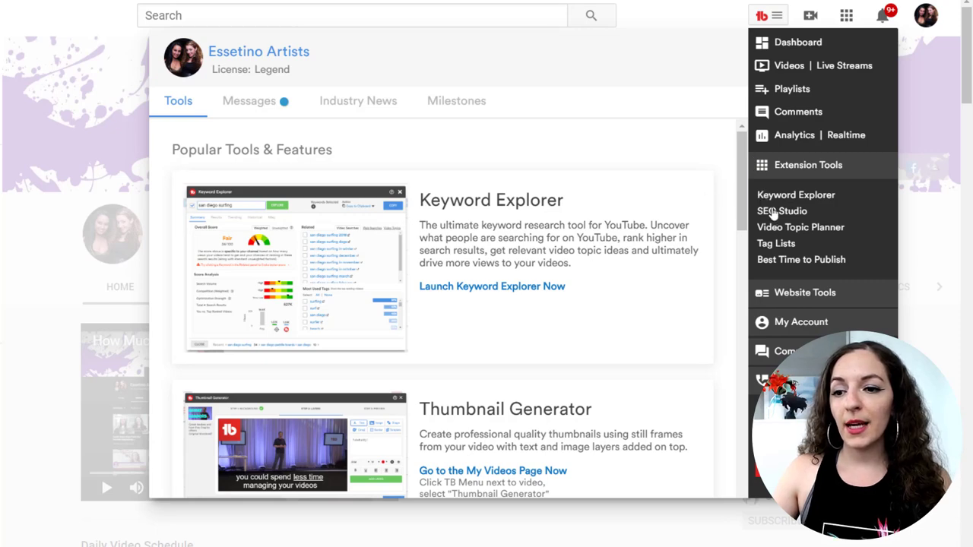
pyautogui.click(782, 211)
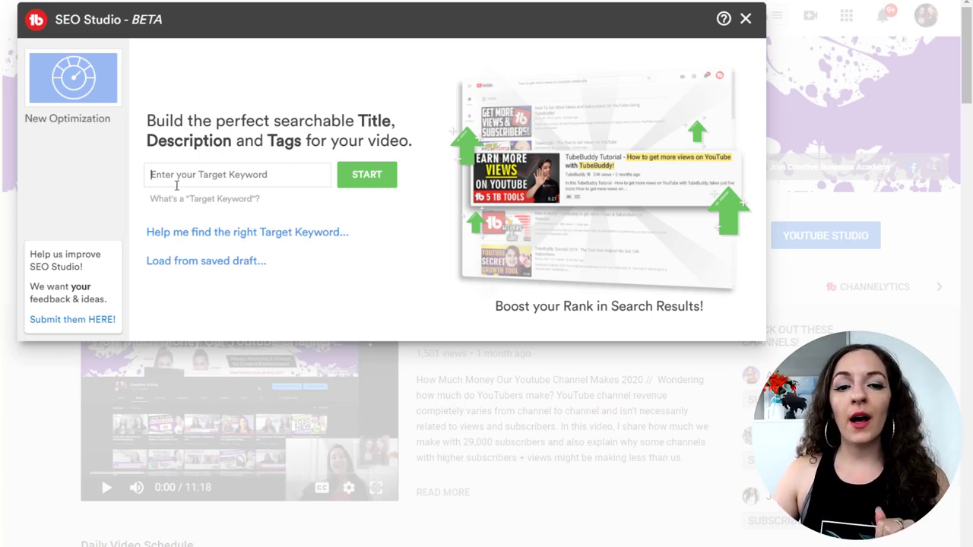
# Step: Start SEO Studio with target keyword 'how to improve your health', scoring 57%
pyautogui.write('how to')
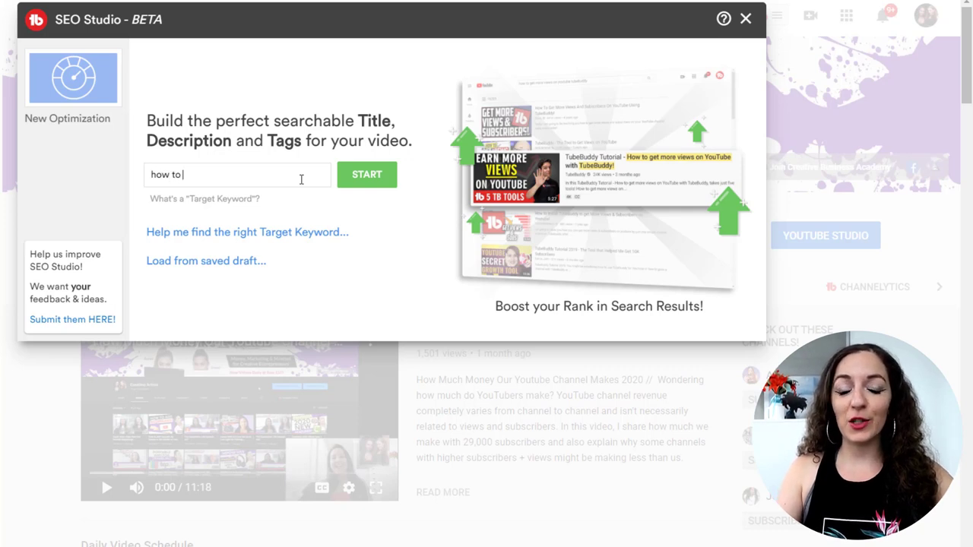
pyautogui.write('l')
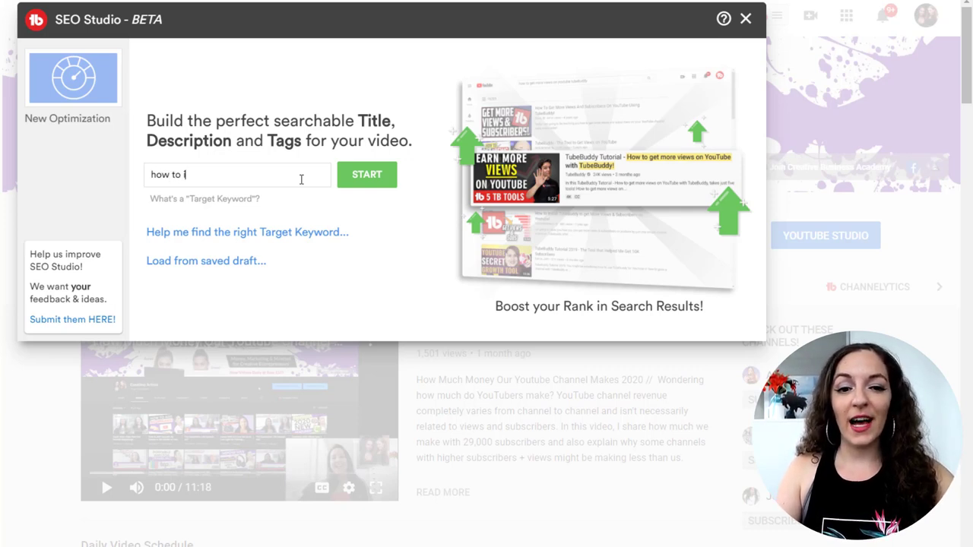
pyautogui.write('mprove your health')
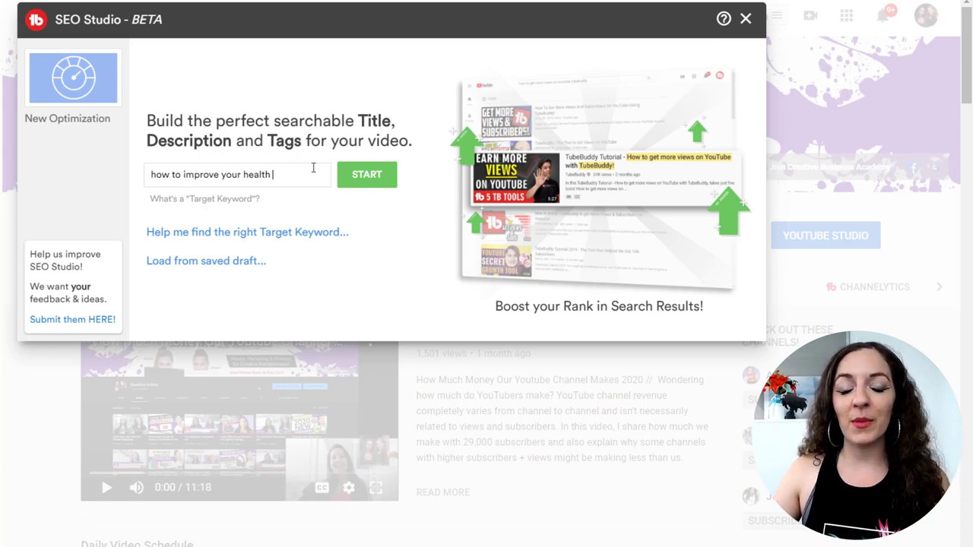
pyautogui.click(366, 174)
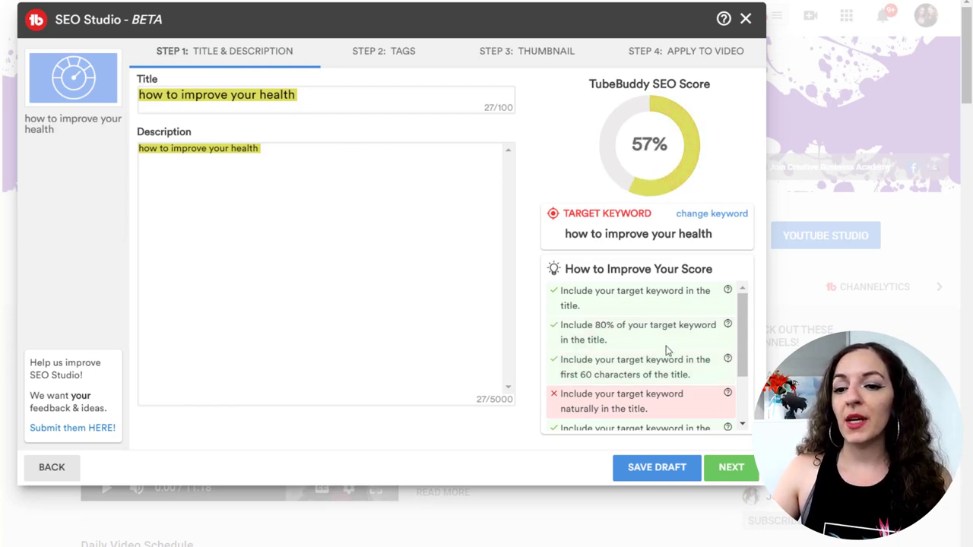
# Step: Advance SEO Studio to Step 2: Tags, listing suggested tags
pyautogui.scroll(-3)
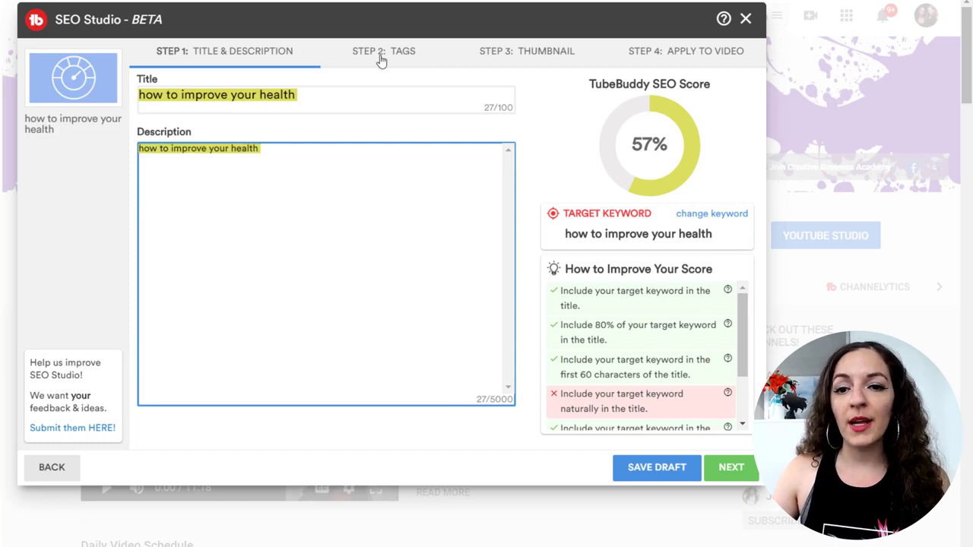
pyautogui.click(383, 51)
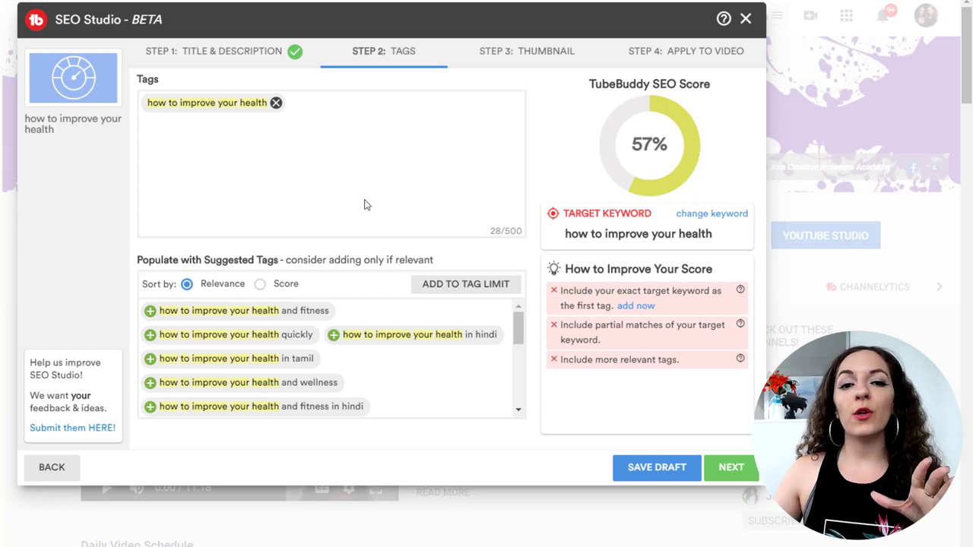
pyautogui.moveTo(516, 60)
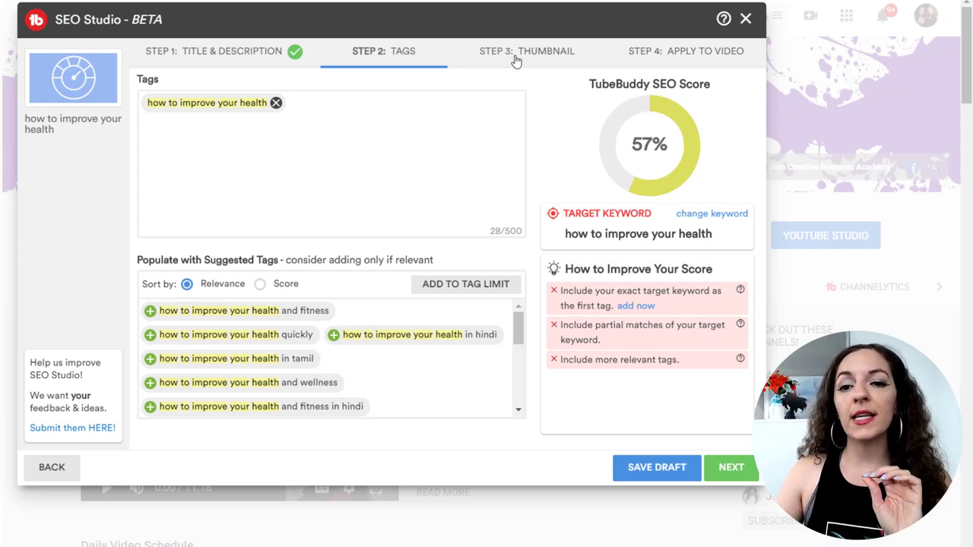
# Step: Advance SEO Studio to Step 3: Thumbnail
pyautogui.click(526, 51)
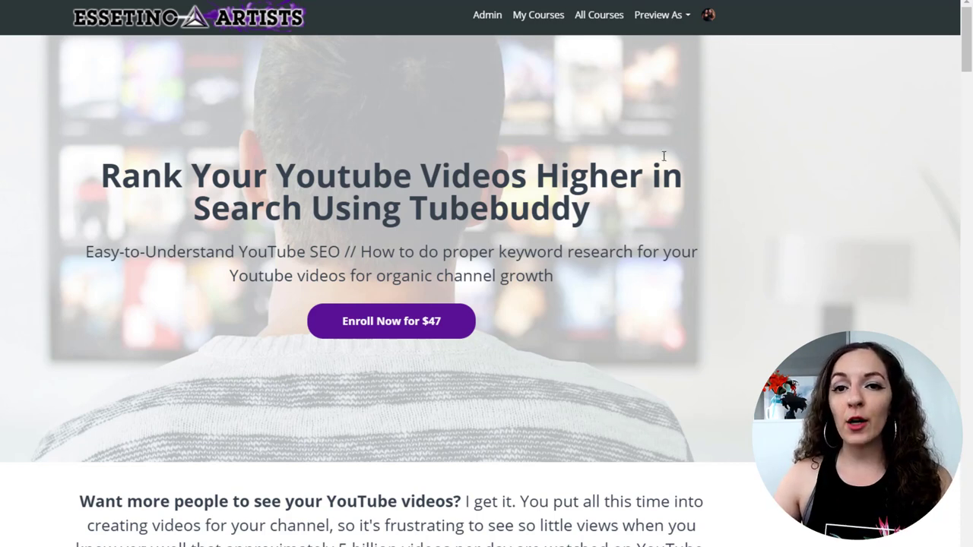
pyautogui.moveTo(583, 155)
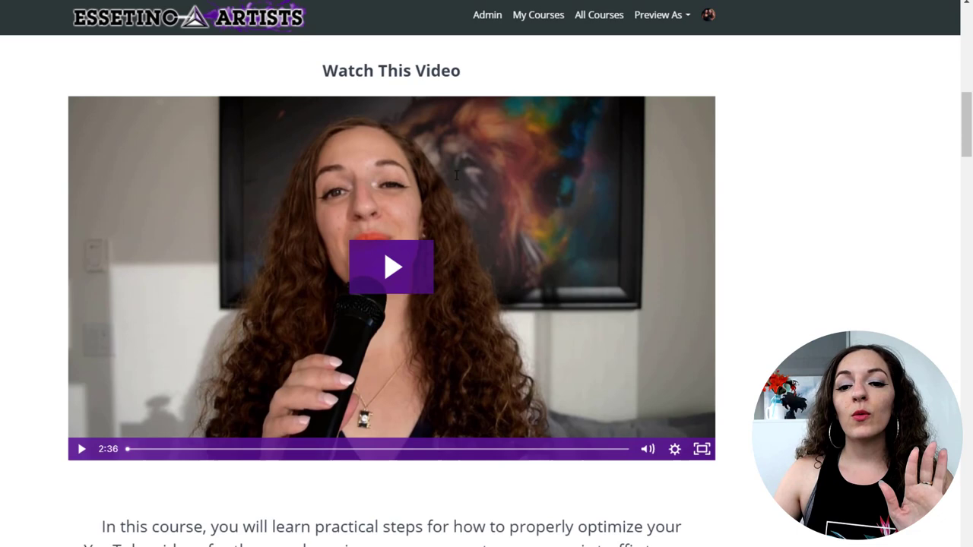
pyautogui.scroll(-3)
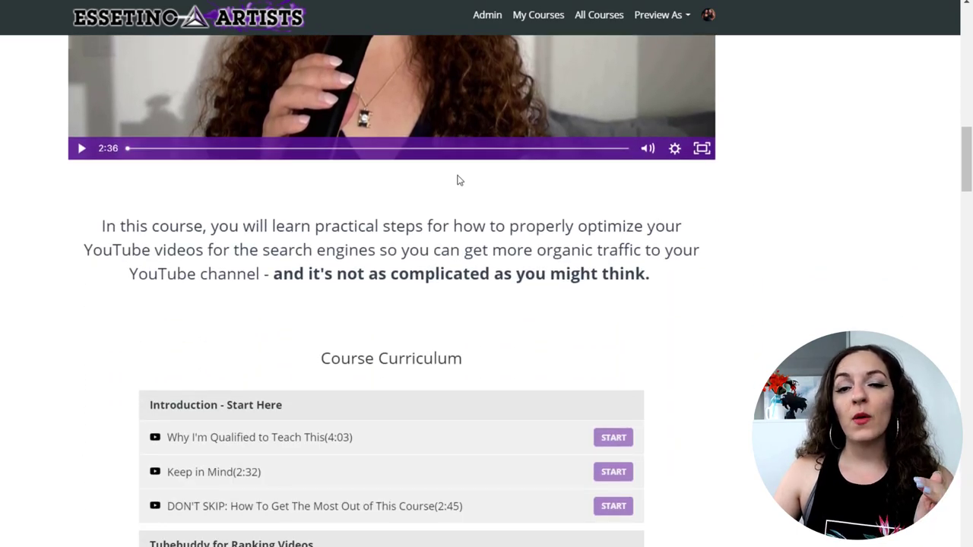
pyautogui.scroll(-3)
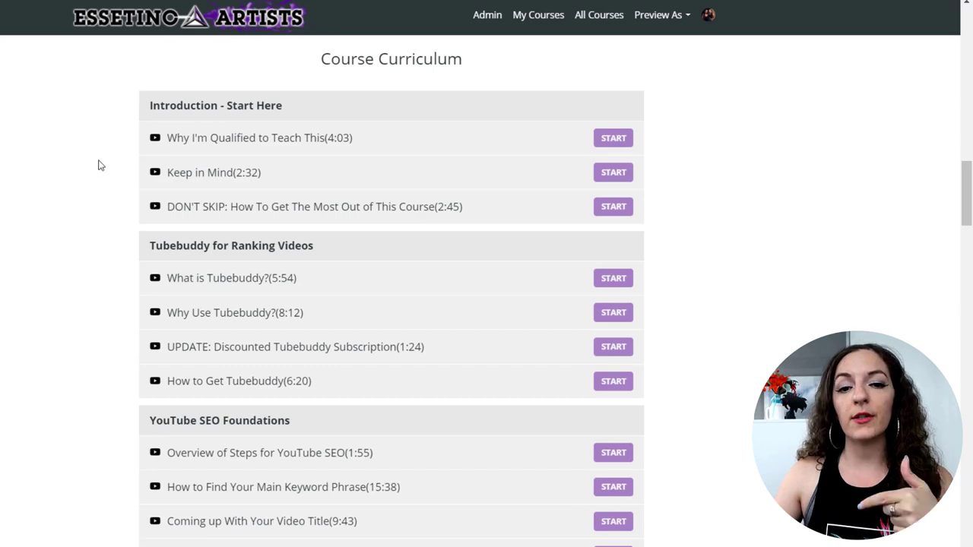
pyautogui.scroll(-3)
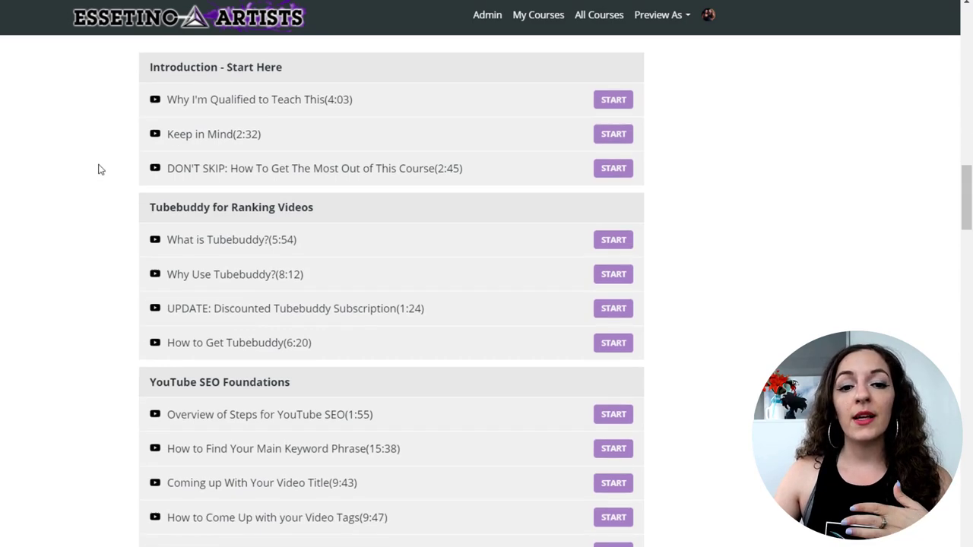
pyautogui.scroll(-3)
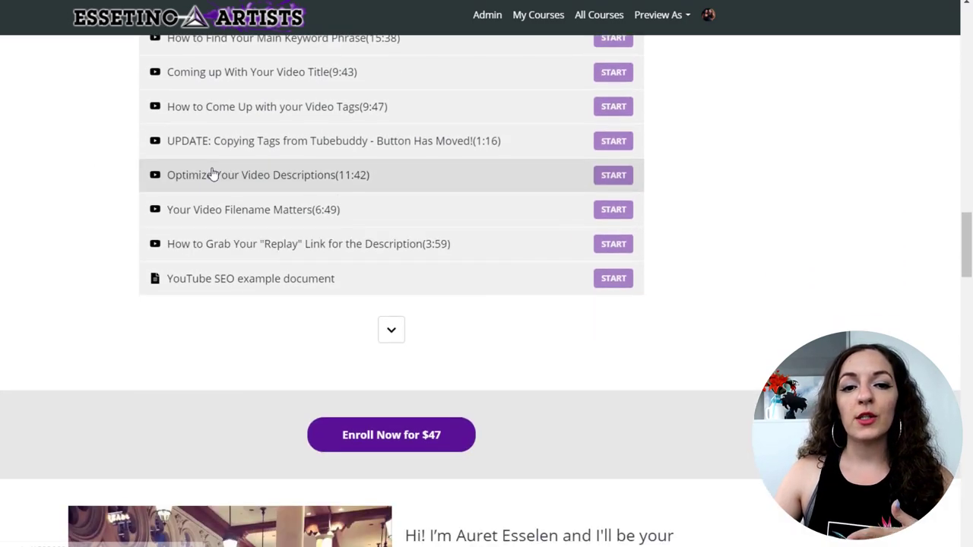
pyautogui.scroll(-3)
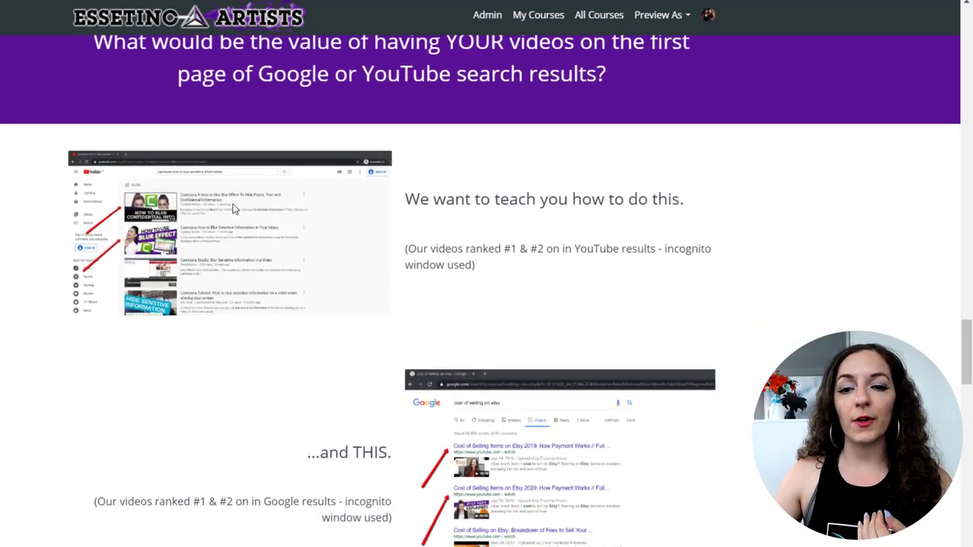
pyautogui.scroll(-3)
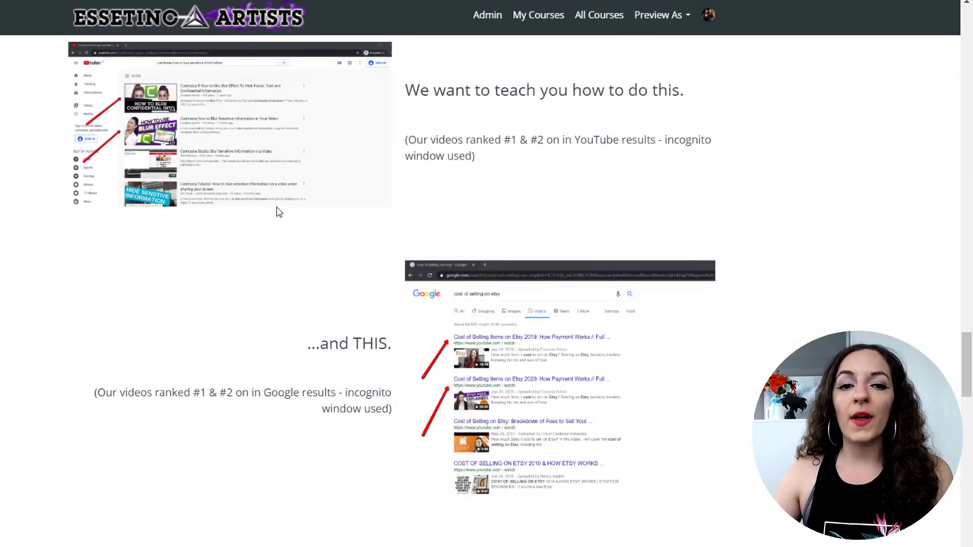
pyautogui.scroll(-3)
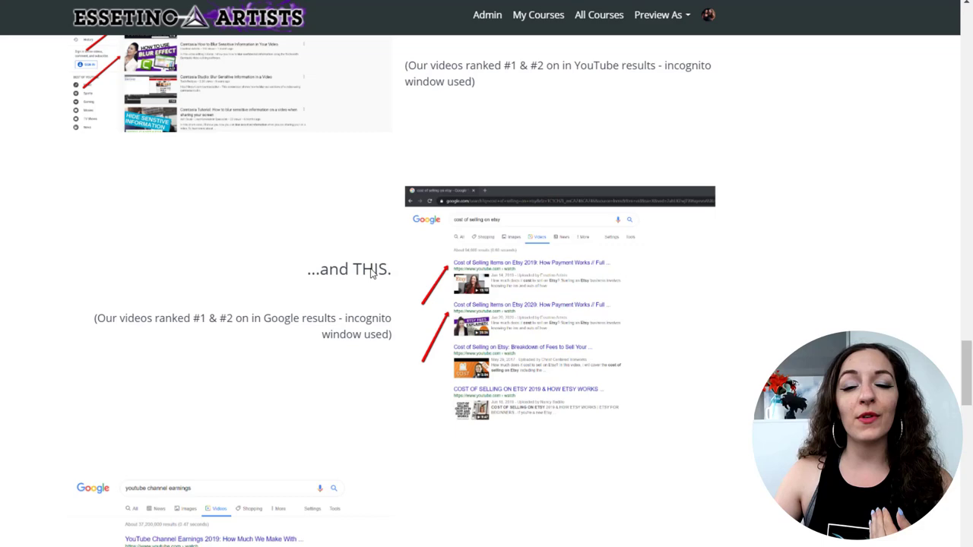
pyautogui.scroll(-3)
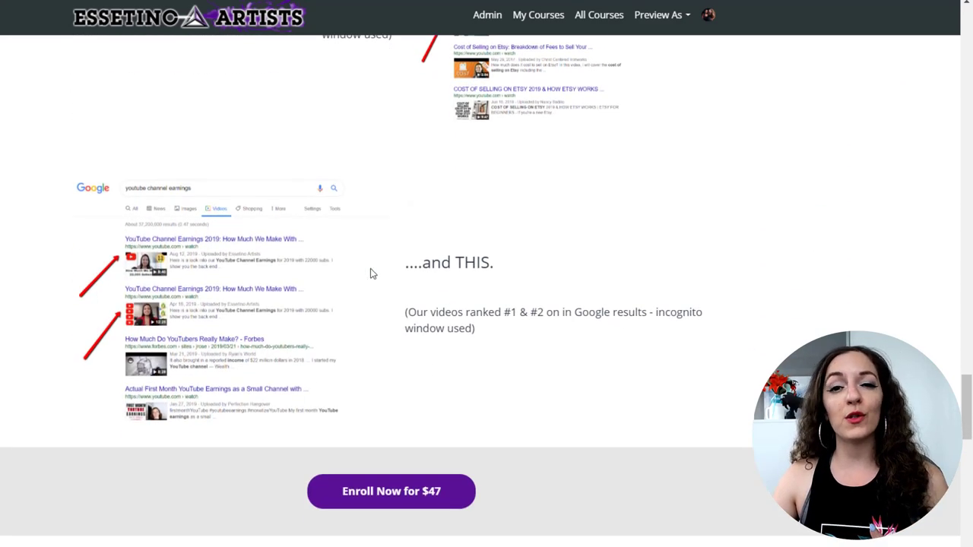
pyautogui.scroll(-3)
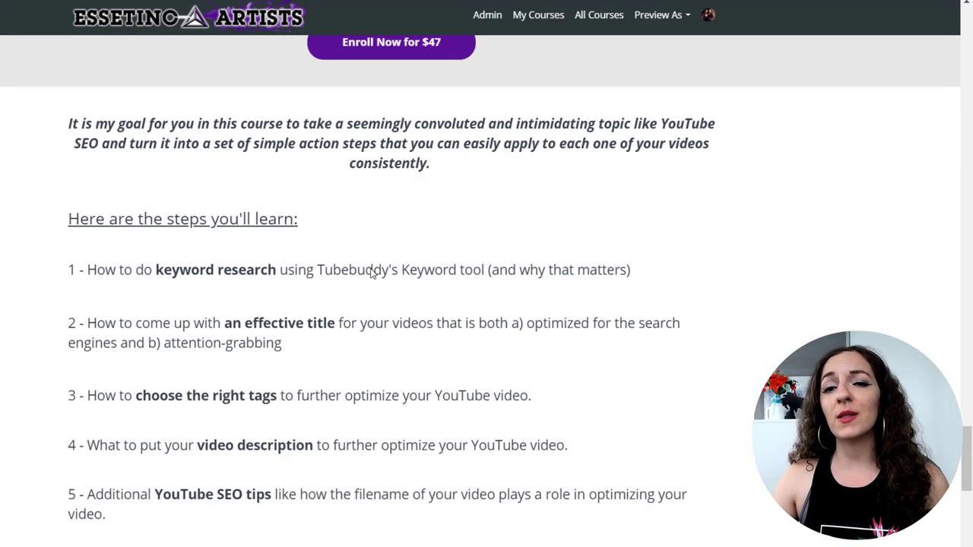
pyautogui.scroll(-3)
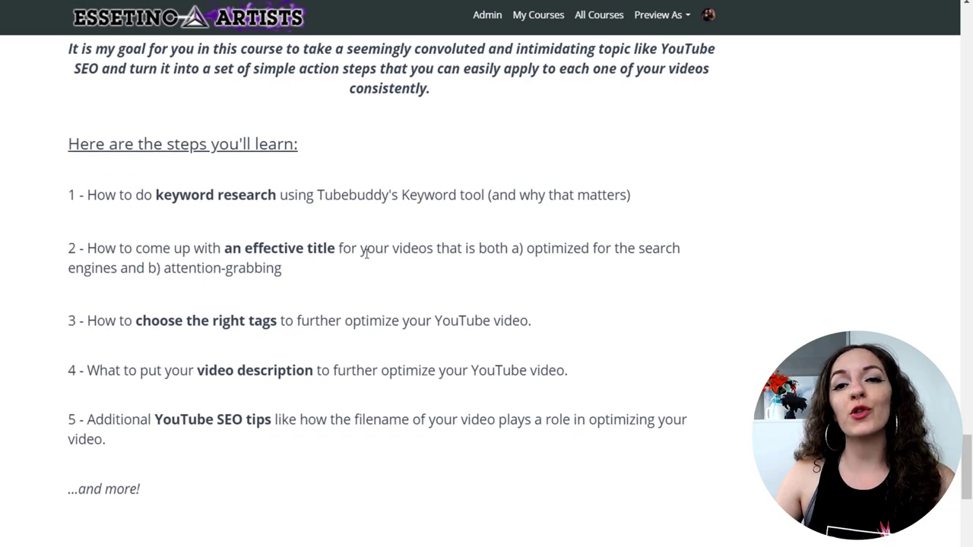